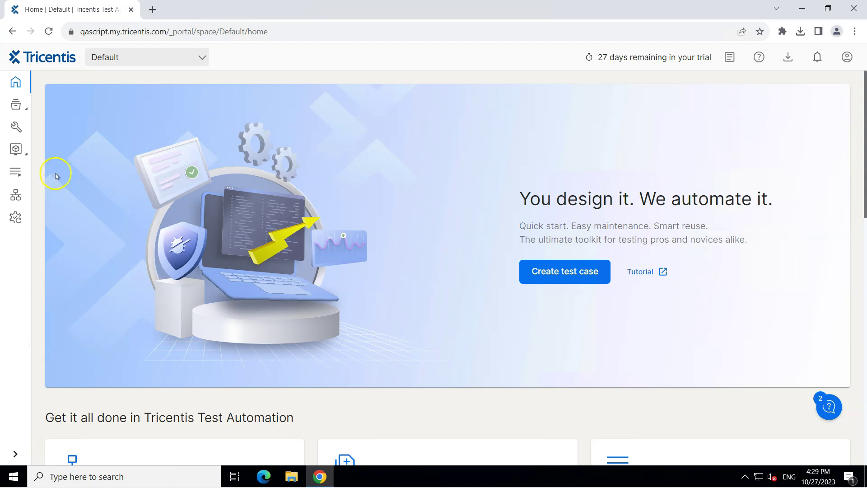
mouse_move(55, 134)
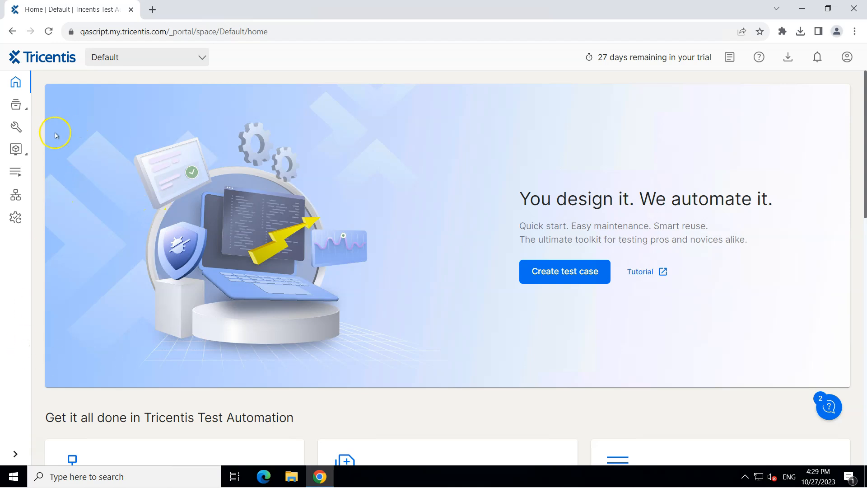
mouse_move(19, 108)
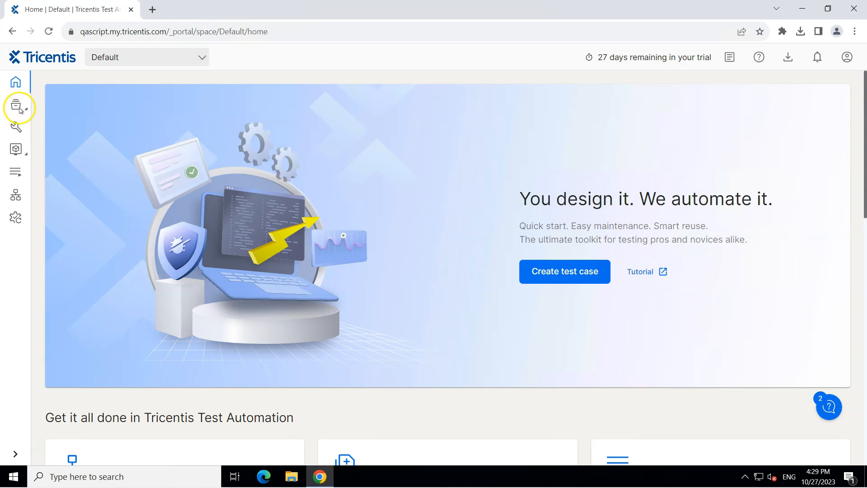
Show the Test cases inventory listing 'Search Text in Google'
left_click(16, 105)
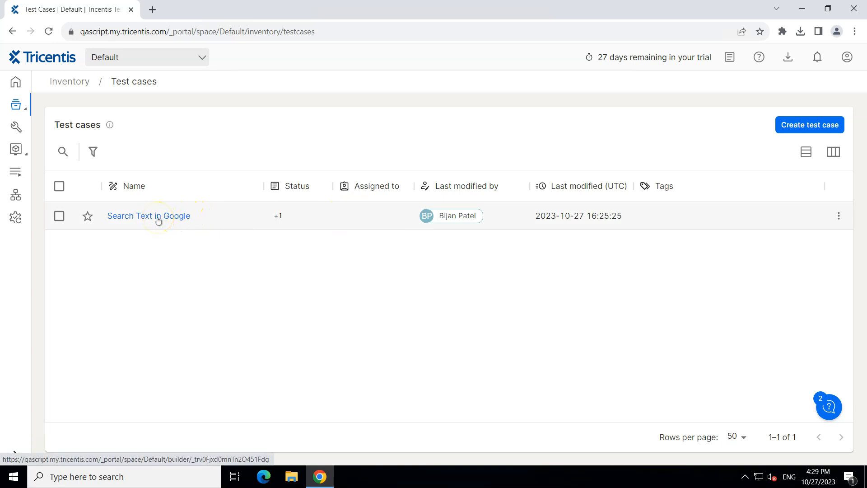
left_click(148, 216)
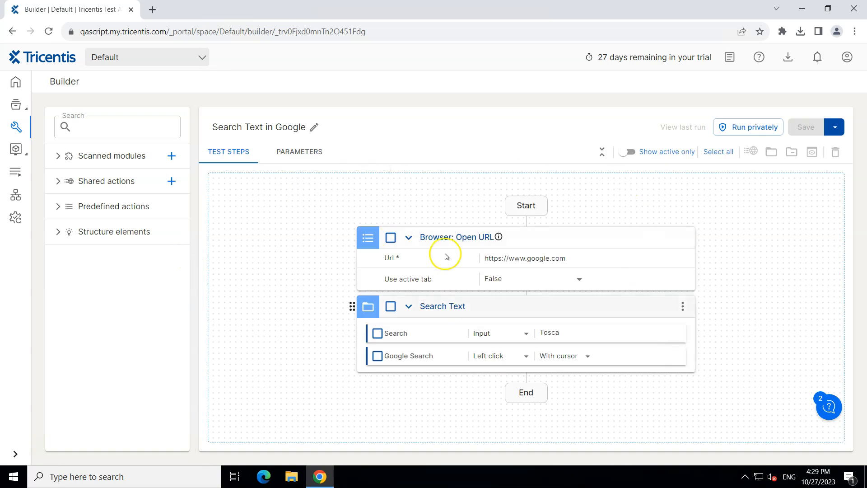
mouse_move(435, 253)
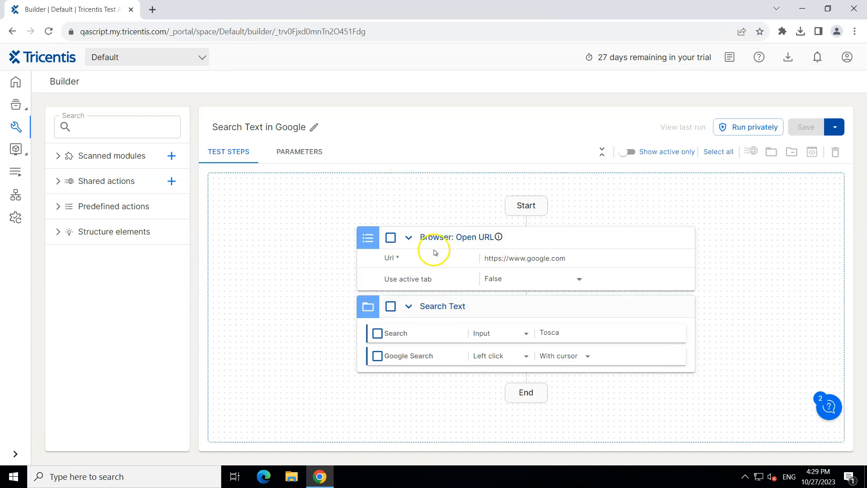
mouse_move(469, 292)
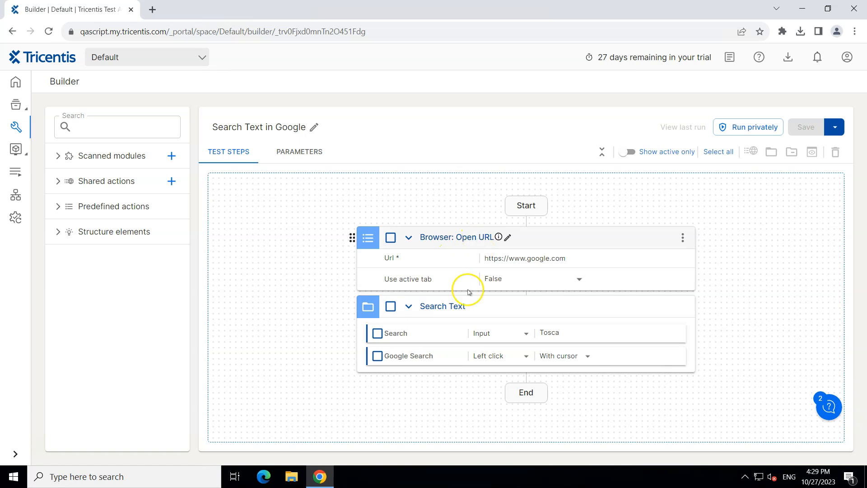
mouse_move(445, 306)
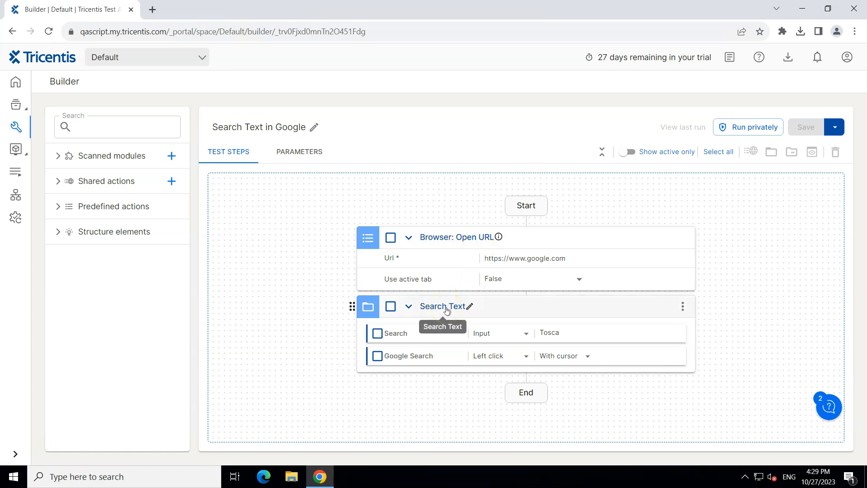
mouse_move(443, 357)
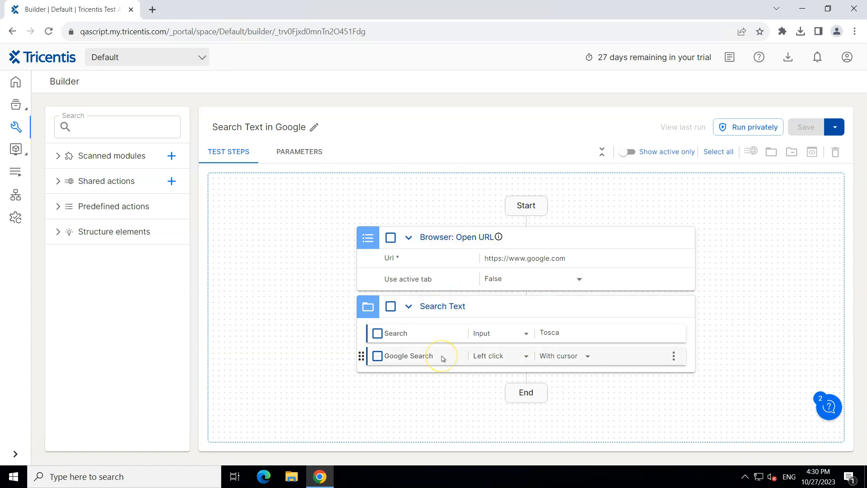
mouse_move(514, 276)
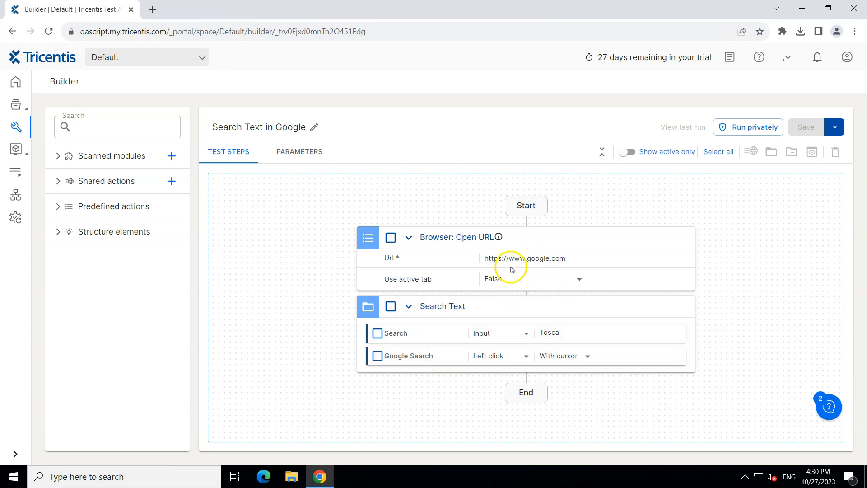
mouse_move(402, 263)
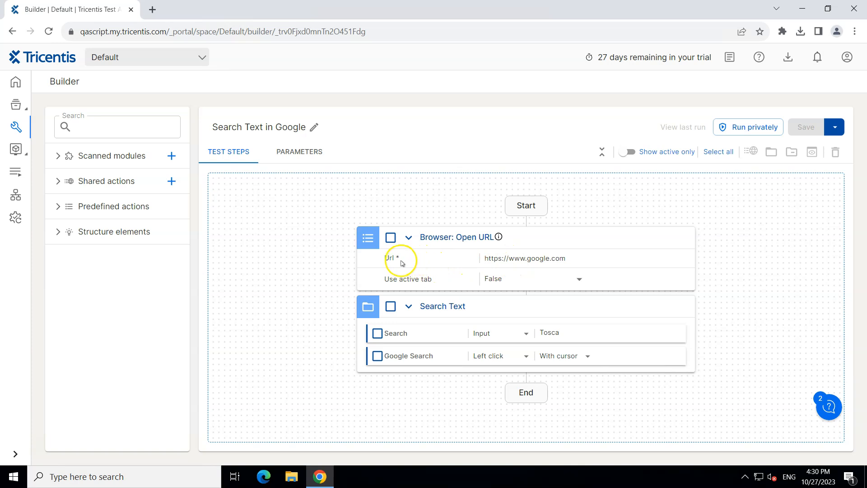
mouse_move(391, 260)
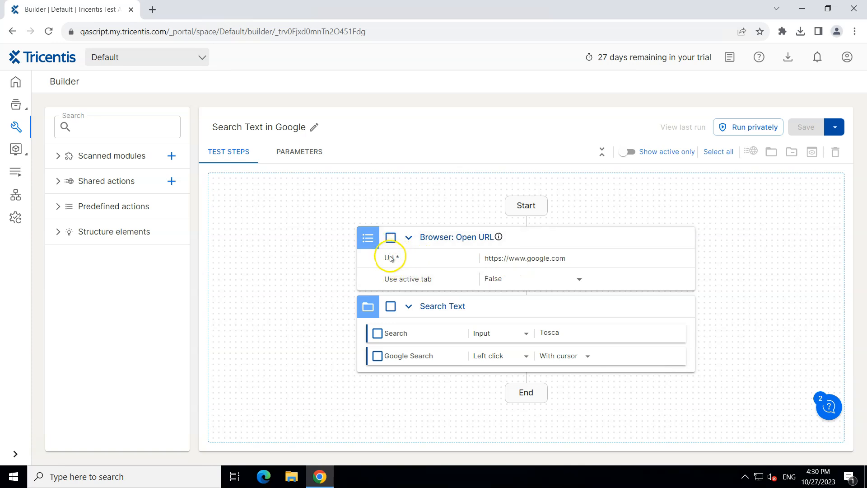
mouse_move(537, 262)
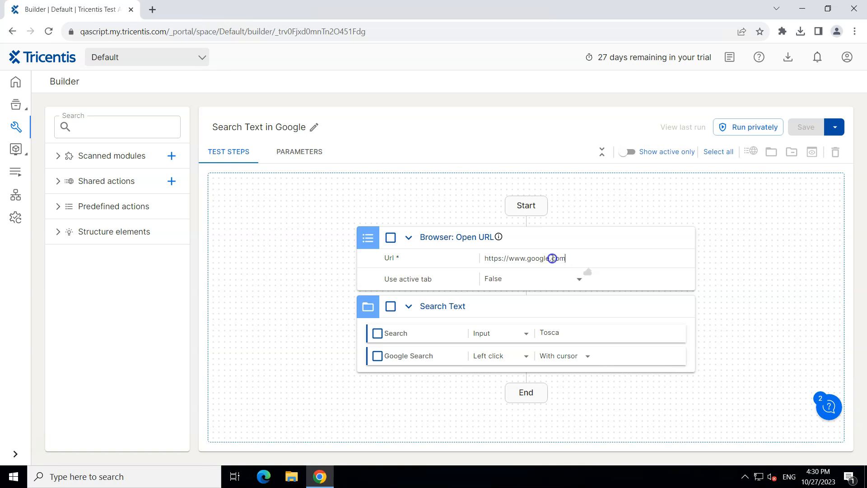
triple_click(523, 258)
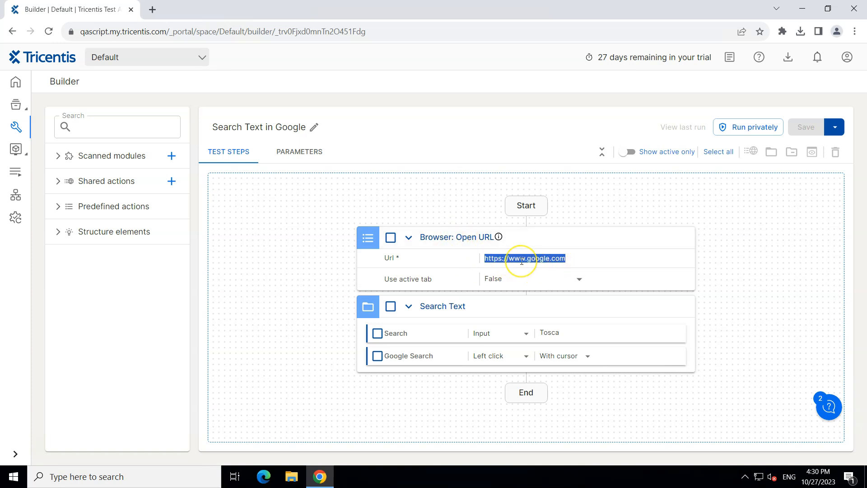
mouse_move(504, 261)
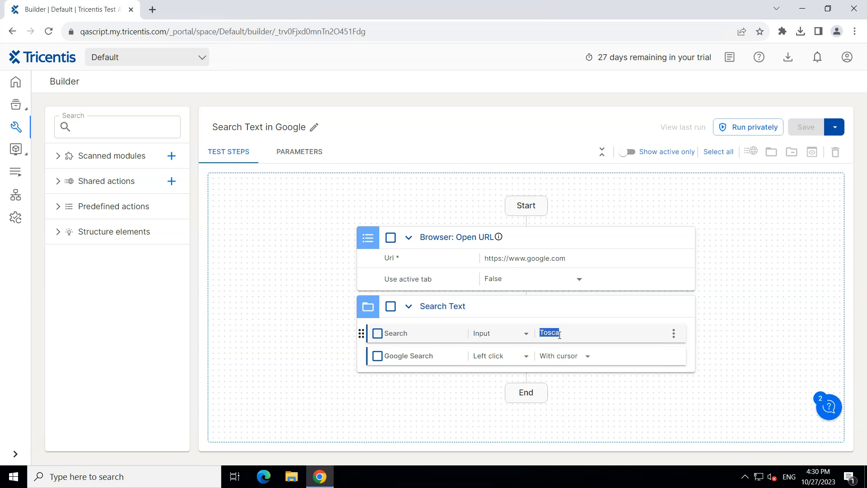
mouse_move(533, 330)
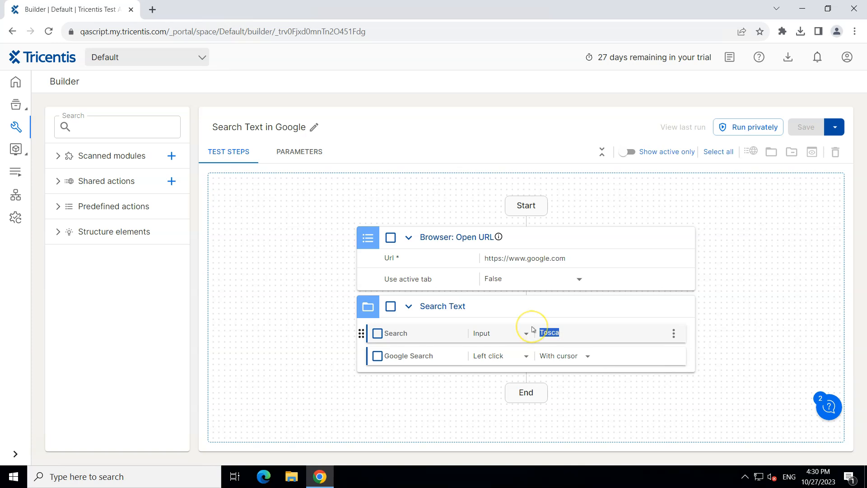
mouse_move(268, 230)
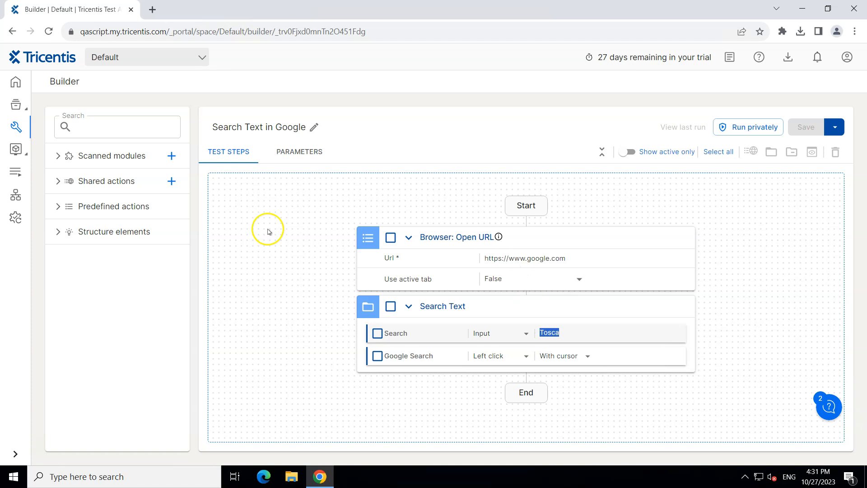
mouse_move(309, 167)
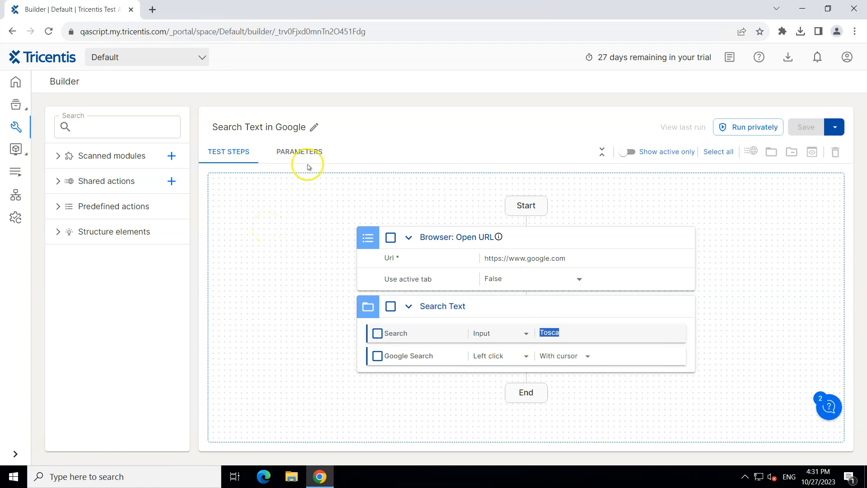
mouse_move(227, 151)
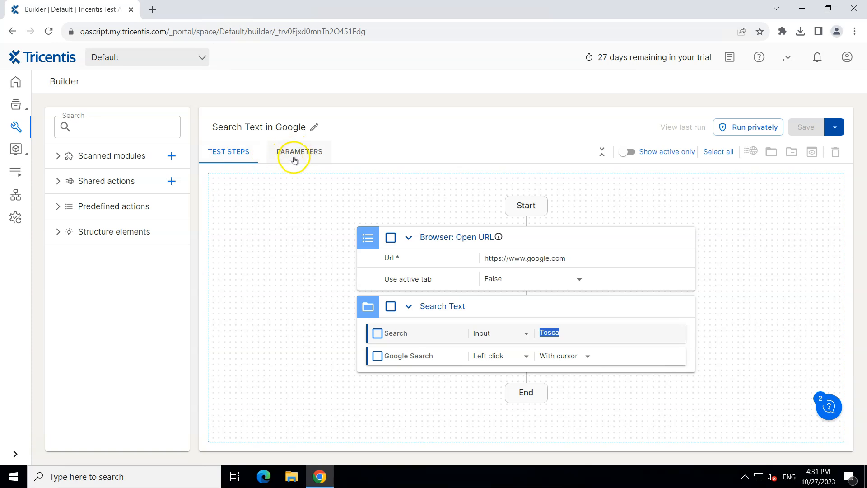
left_click(299, 152)
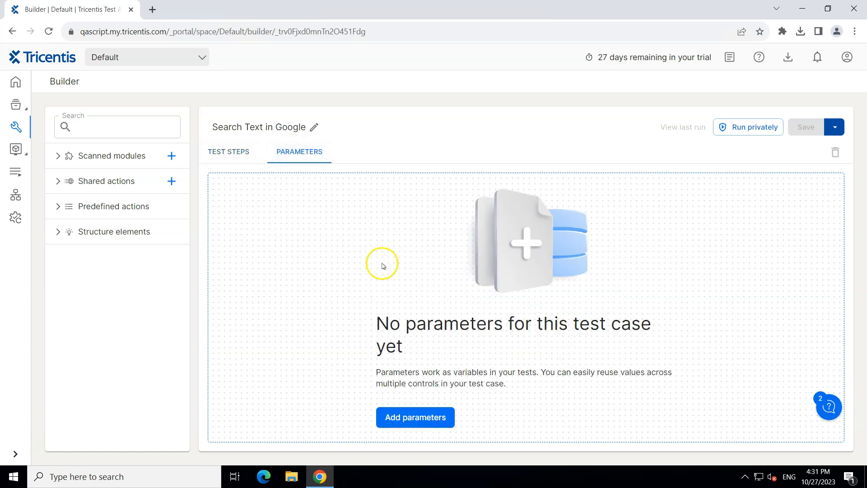
mouse_move(495, 321)
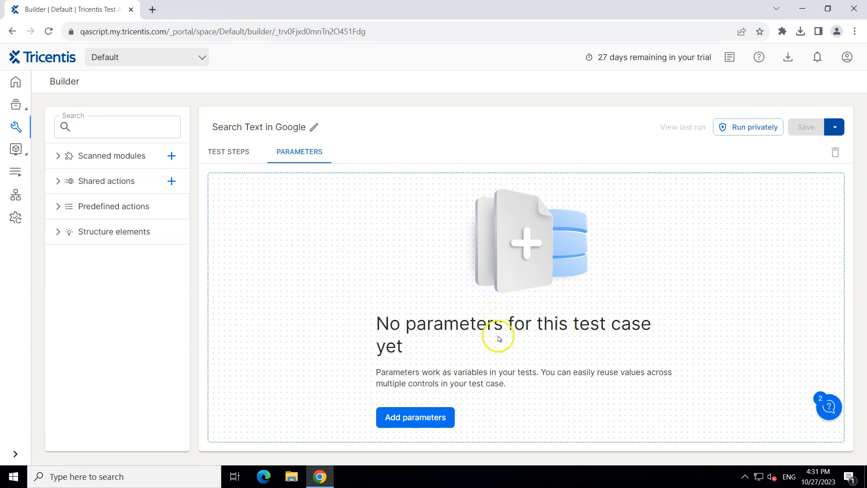
mouse_move(604, 331)
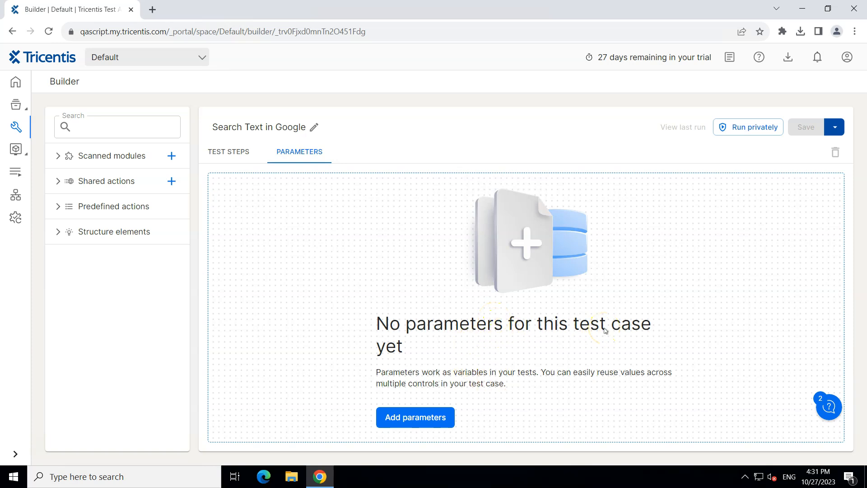
mouse_move(415, 378)
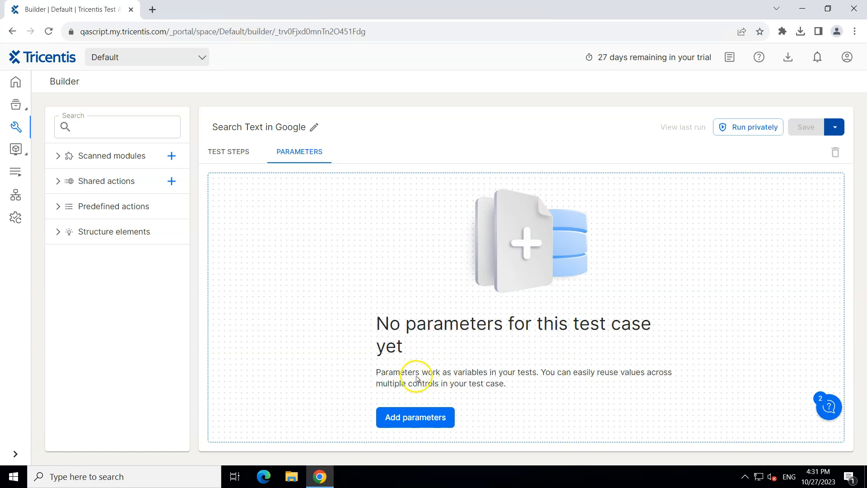
mouse_move(491, 375)
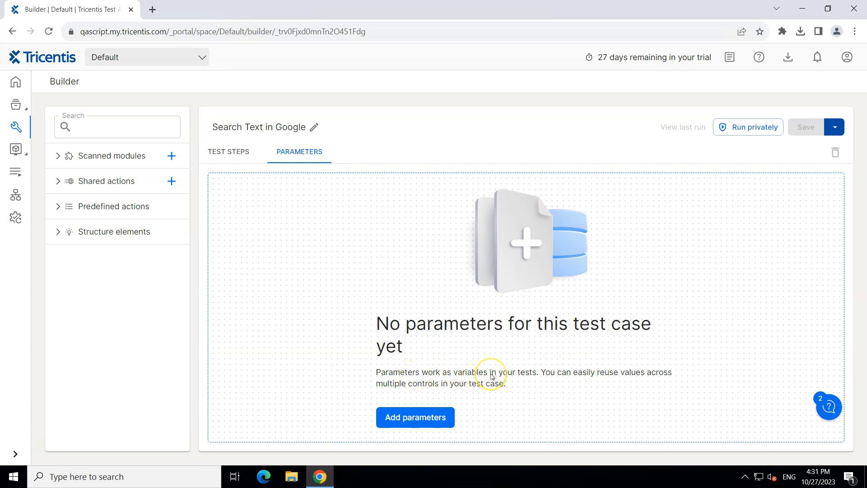
mouse_move(491, 376)
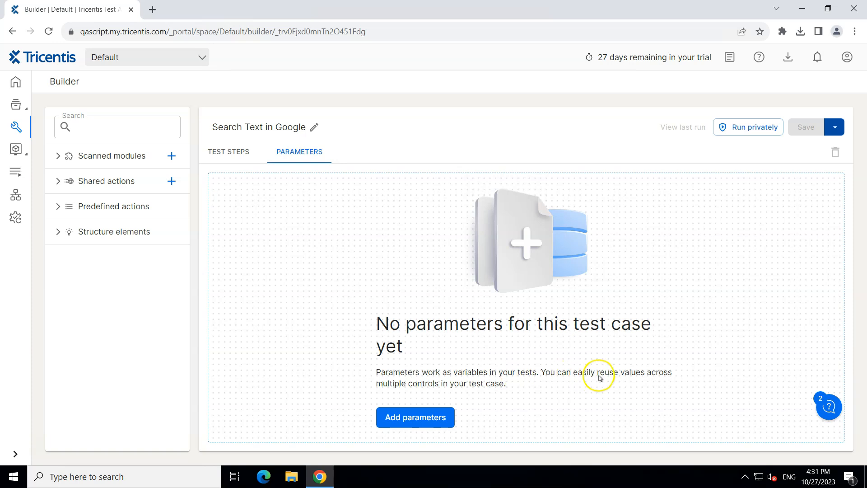
mouse_move(472, 385)
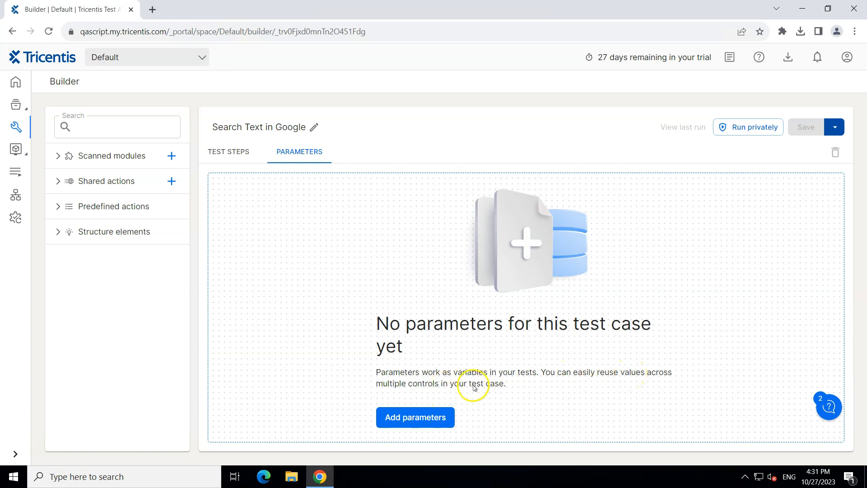
mouse_move(473, 394)
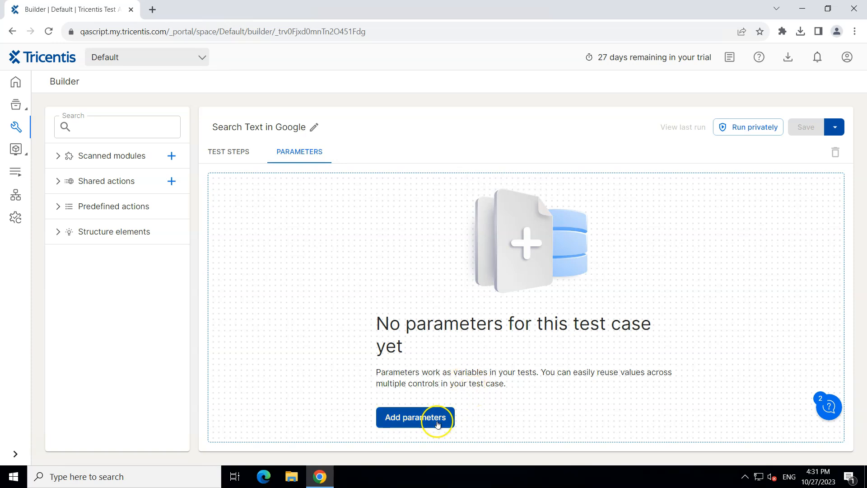
mouse_move(416, 418)
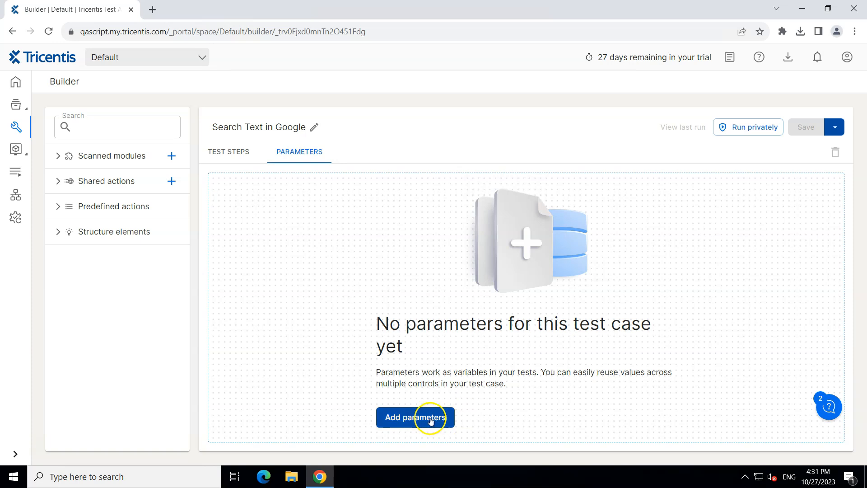
left_click(414, 417)
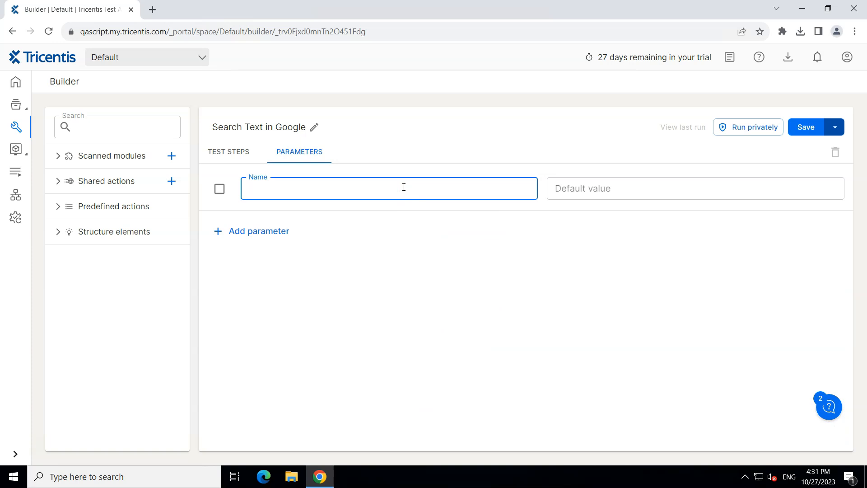
type("url")
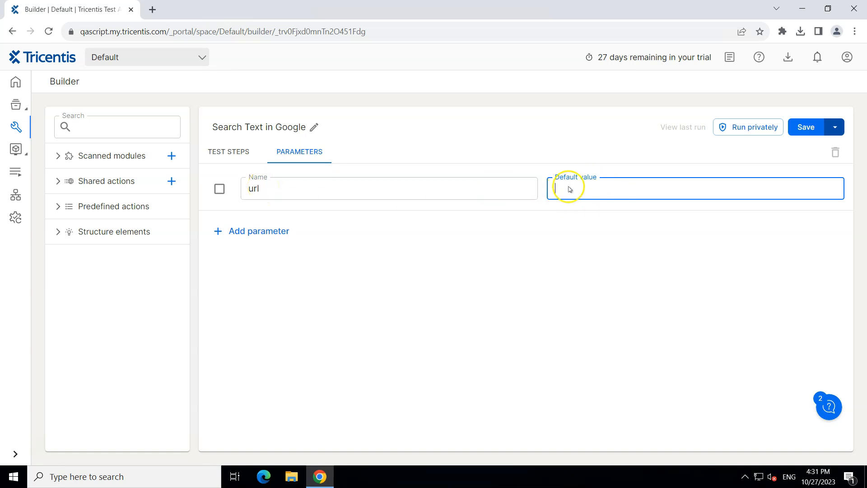
type("http")
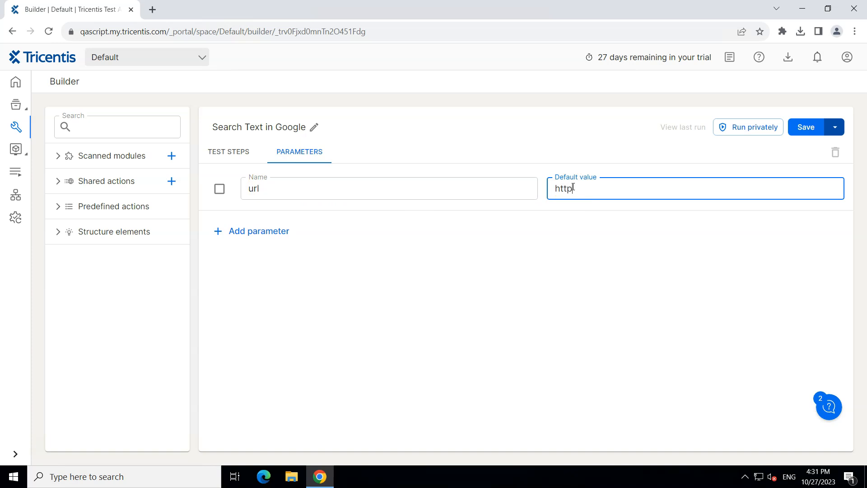
type("://ww")
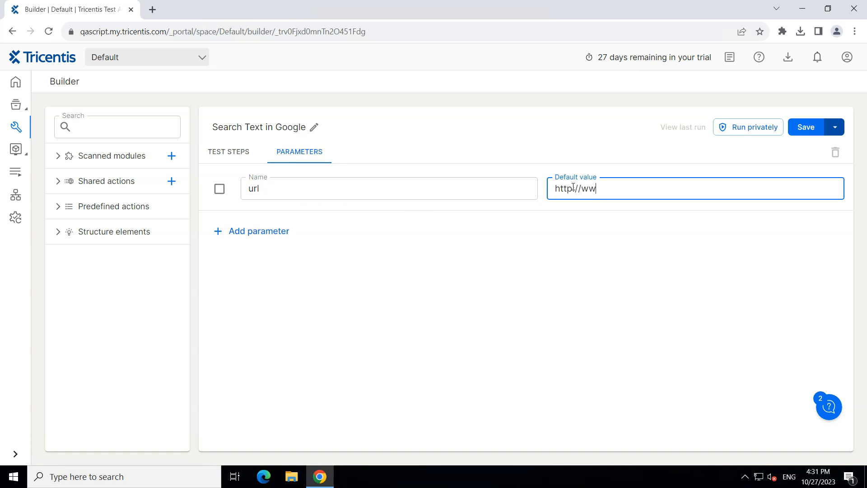
type("w.go")
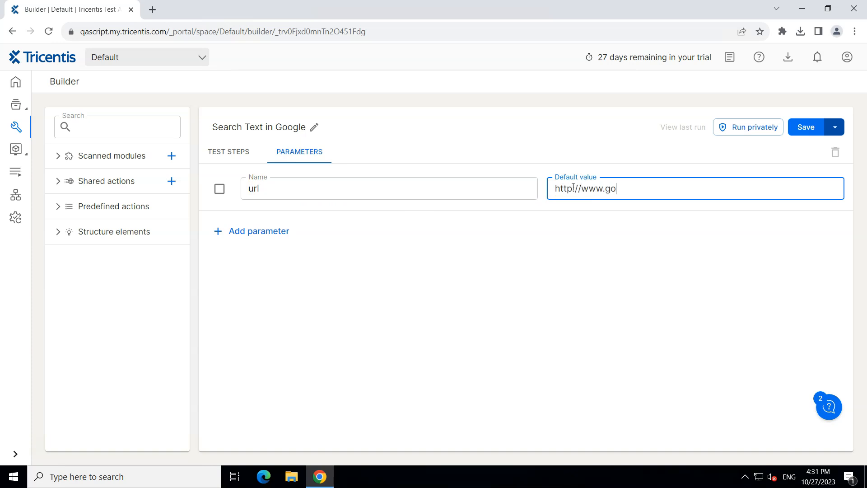
type("ogle.com")
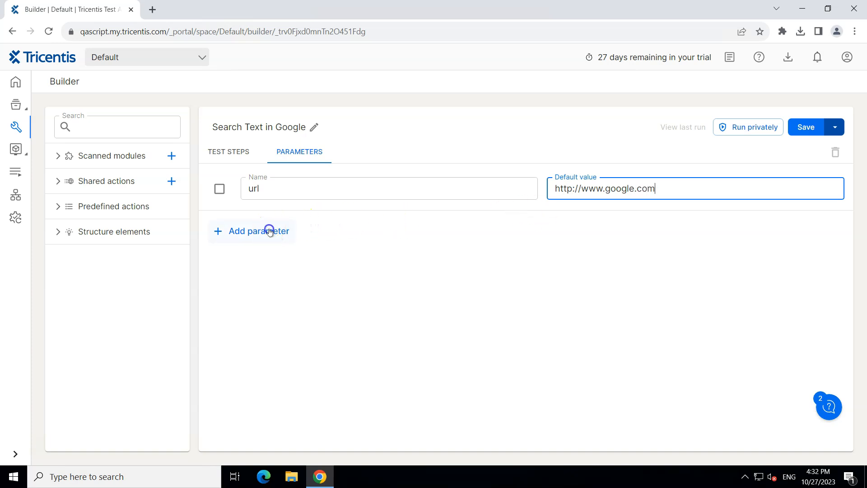
Add a second parameter query defaulting to Tosca and save the test case
left_click(258, 230)
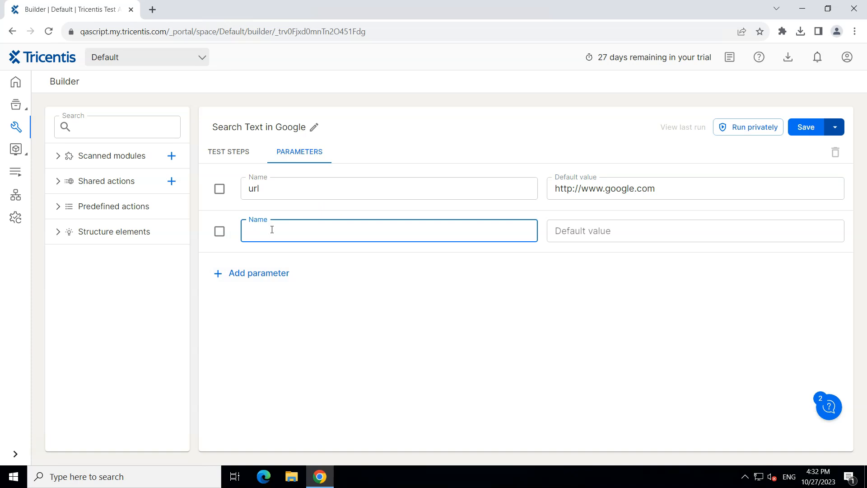
type("query")
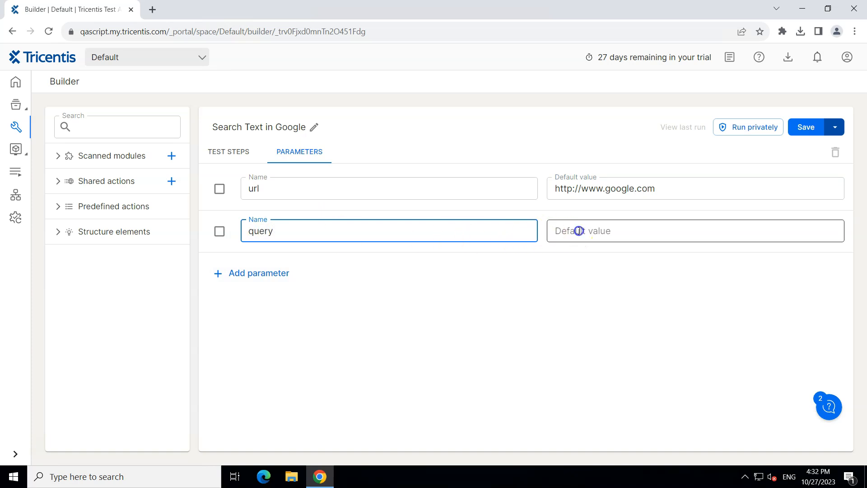
type("Tos")
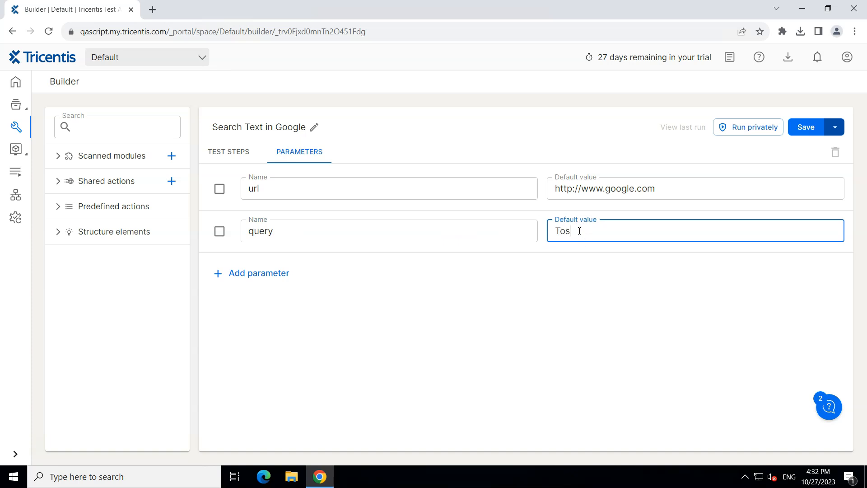
type("ca")
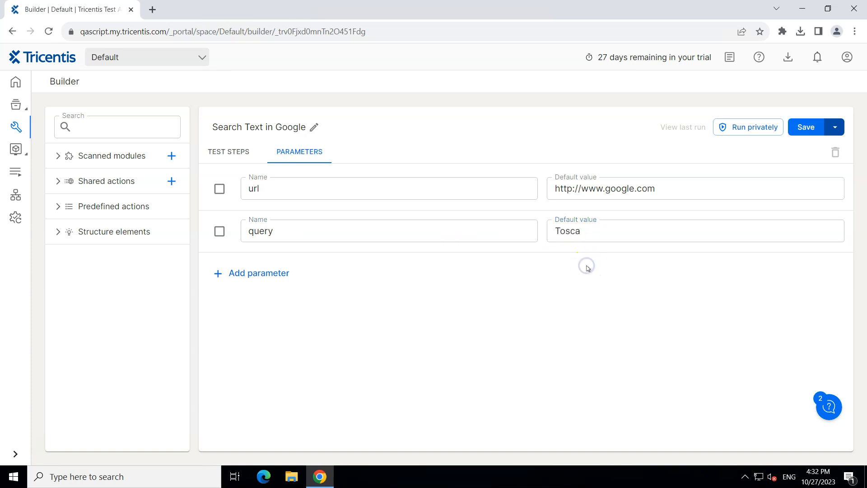
mouse_move(568, 206)
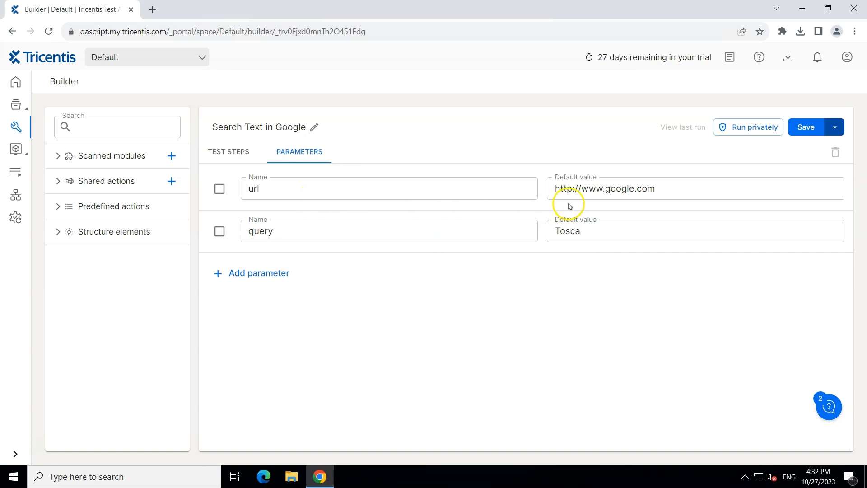
mouse_move(810, 161)
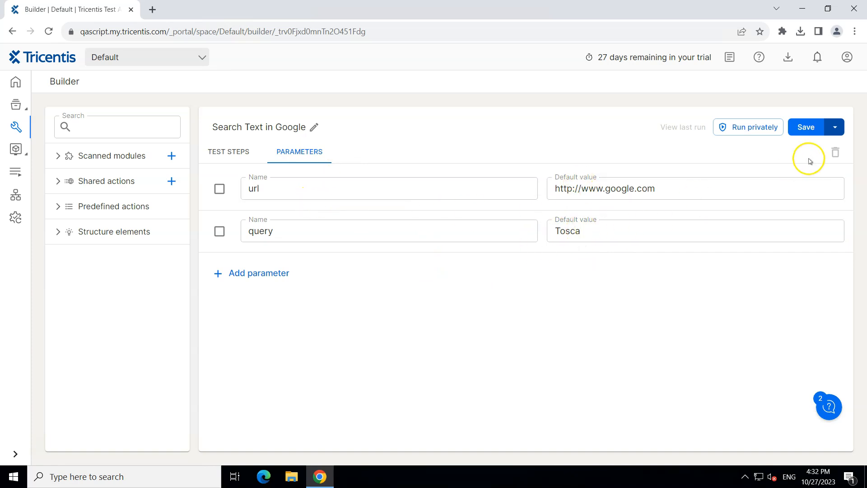
left_click(805, 126)
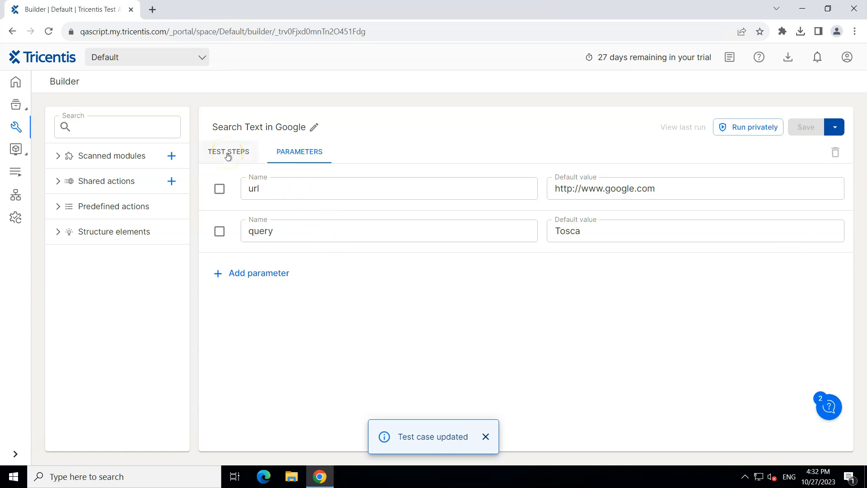
Replace the steps' literal values with {url} and {query} placeholders and save
left_click(228, 151)
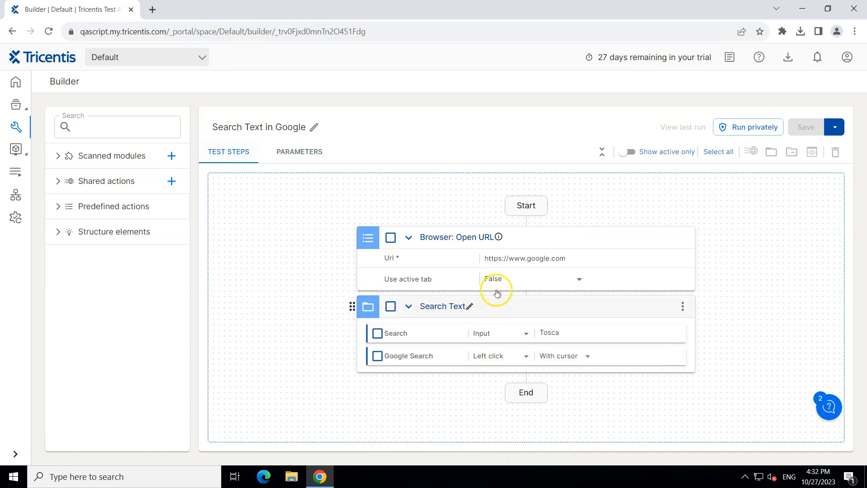
mouse_move(551, 270)
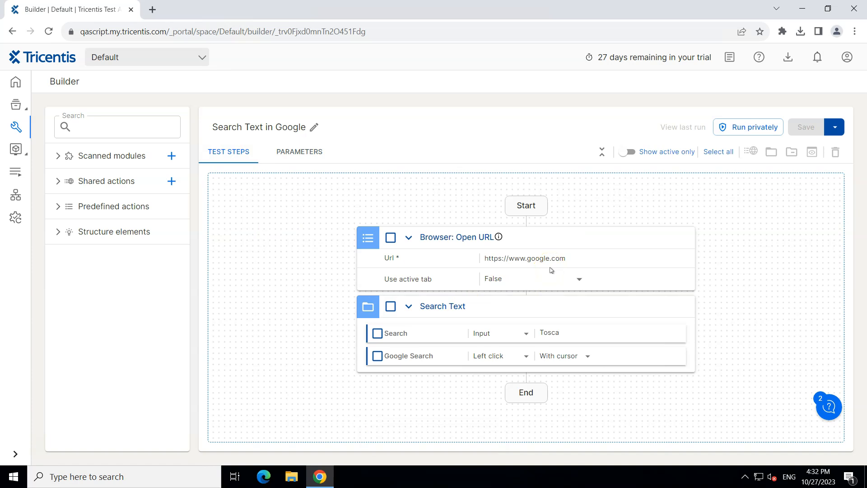
mouse_move(491, 266)
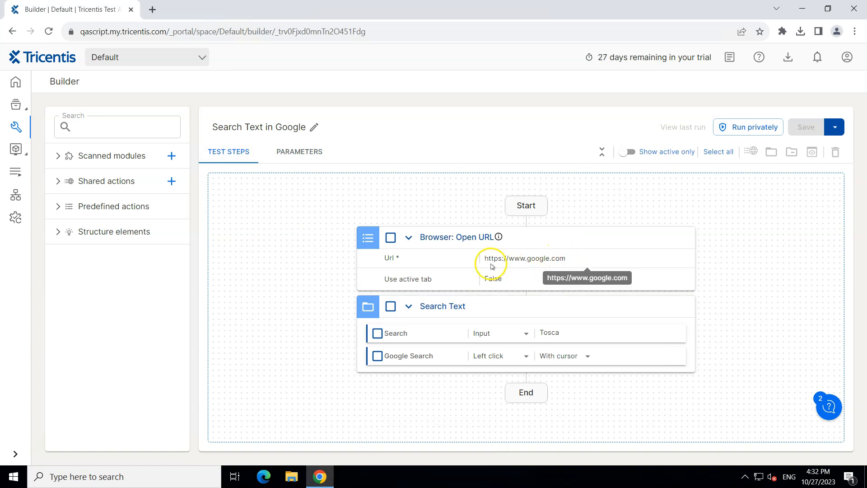
mouse_move(567, 261)
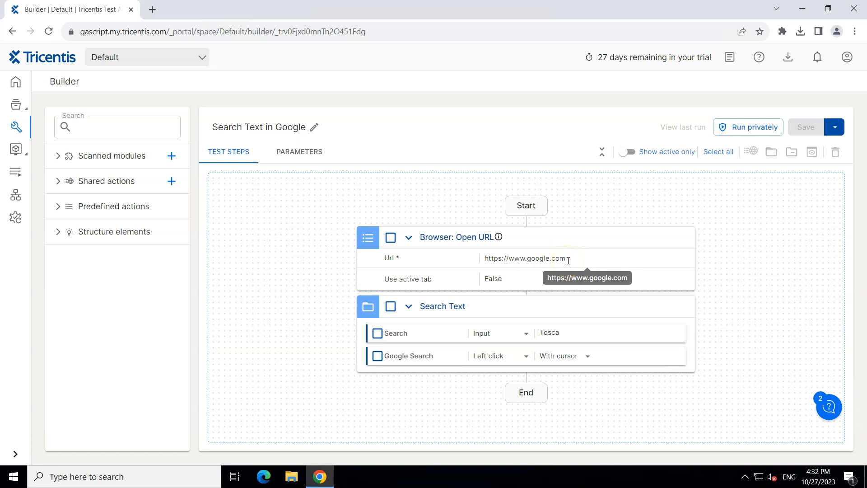
triple_click(523, 258)
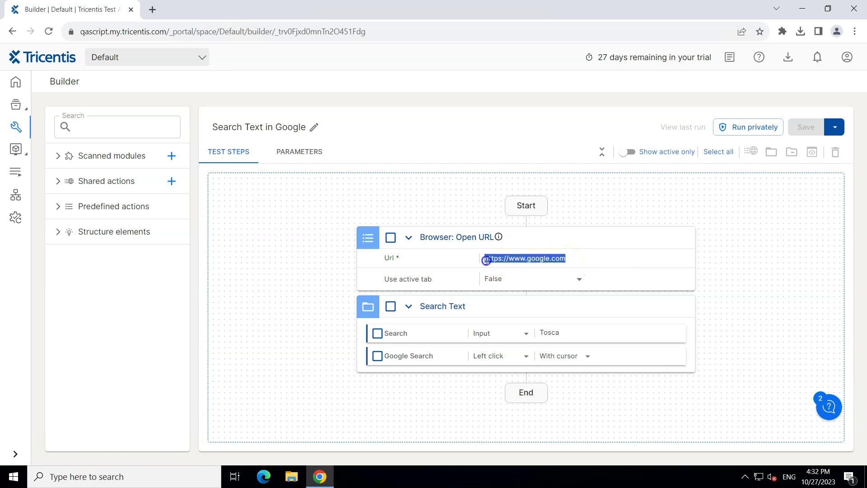
key("Delete")
type("{url}")
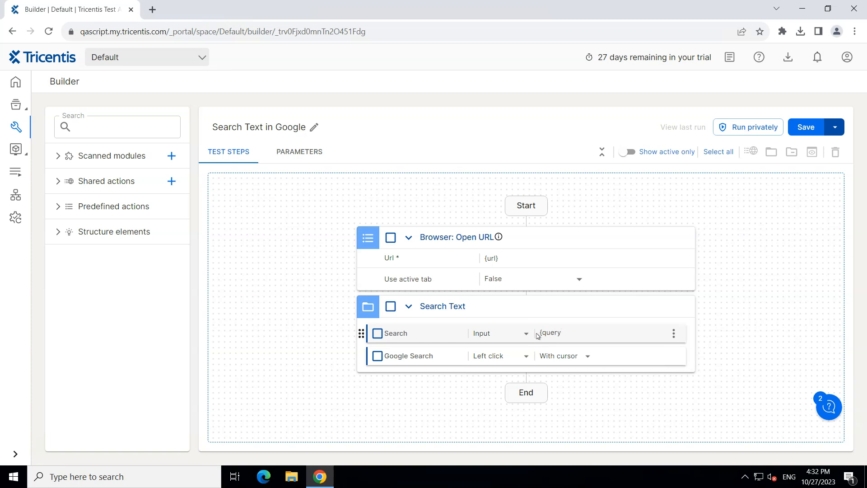
mouse_move(672, 331)
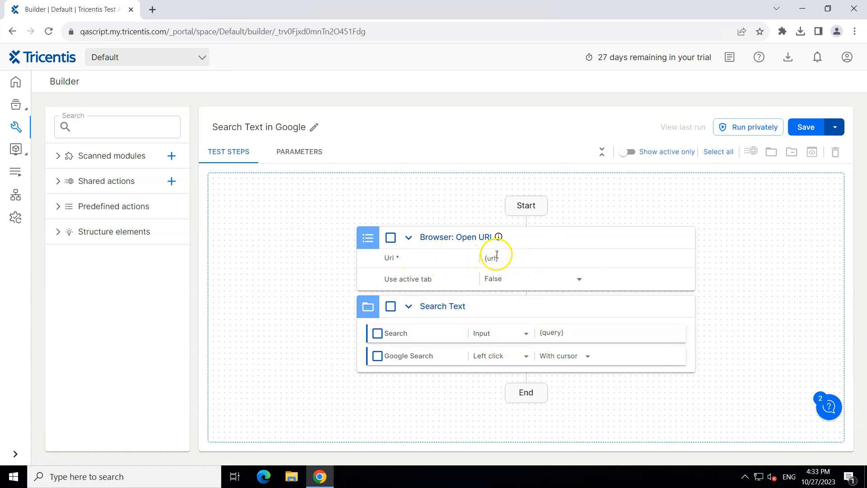
mouse_move(531, 309)
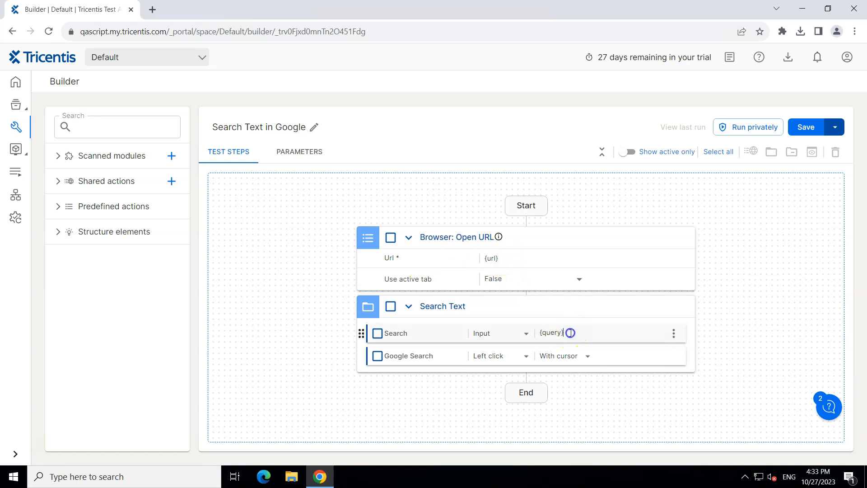
double_click(551, 332)
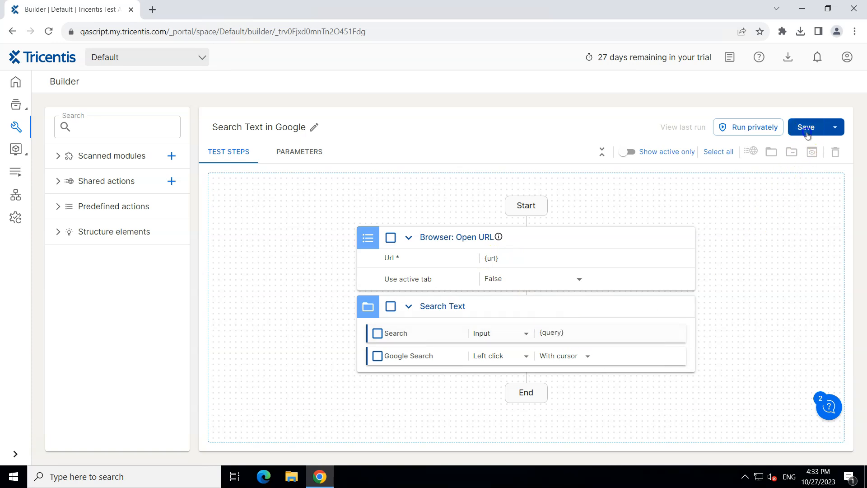
left_click(805, 126)
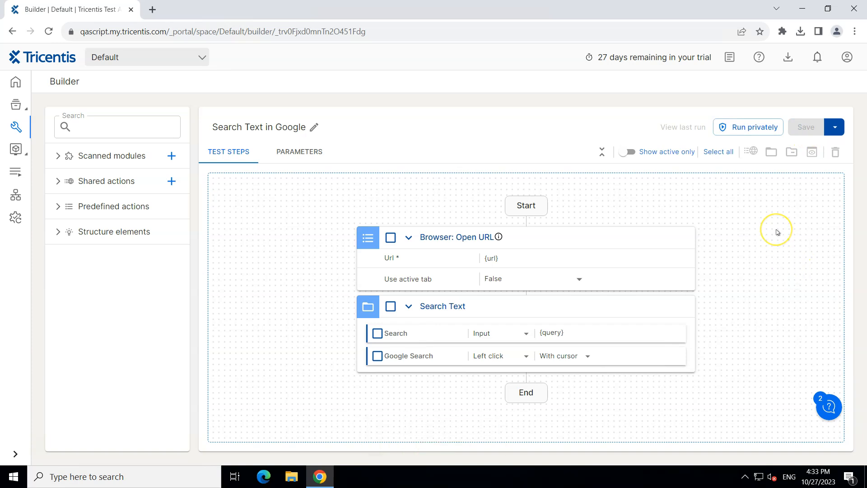
mouse_move(777, 231)
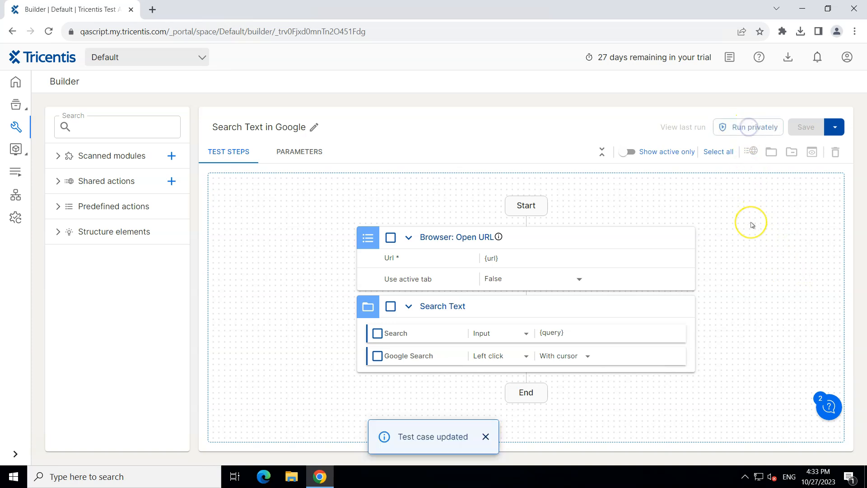
Run the test privately via the local launcher so it searches Google for Tosca
left_click(752, 126)
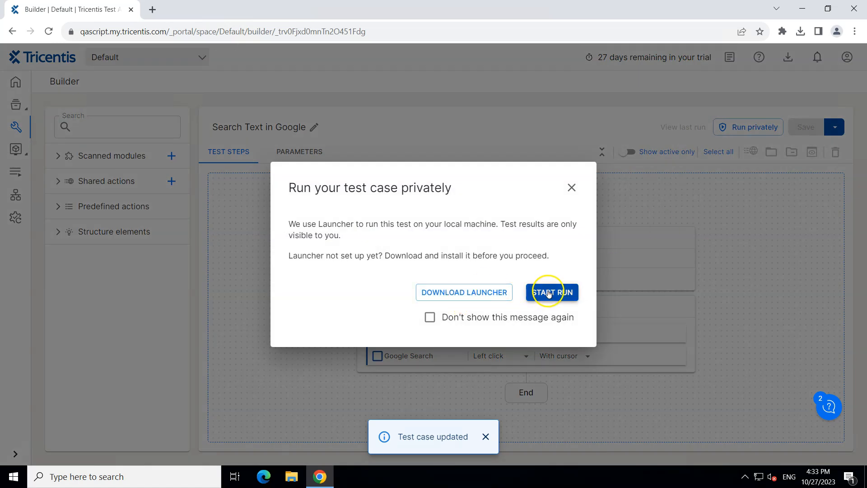
left_click(551, 292)
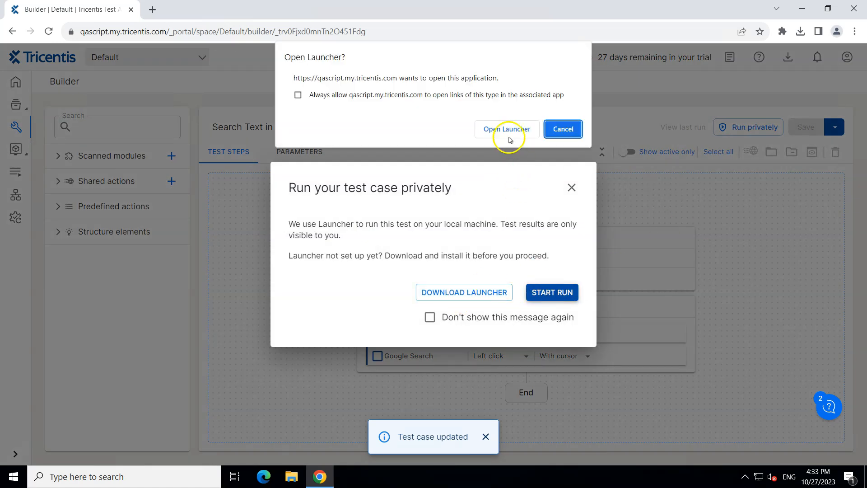
left_click(506, 129)
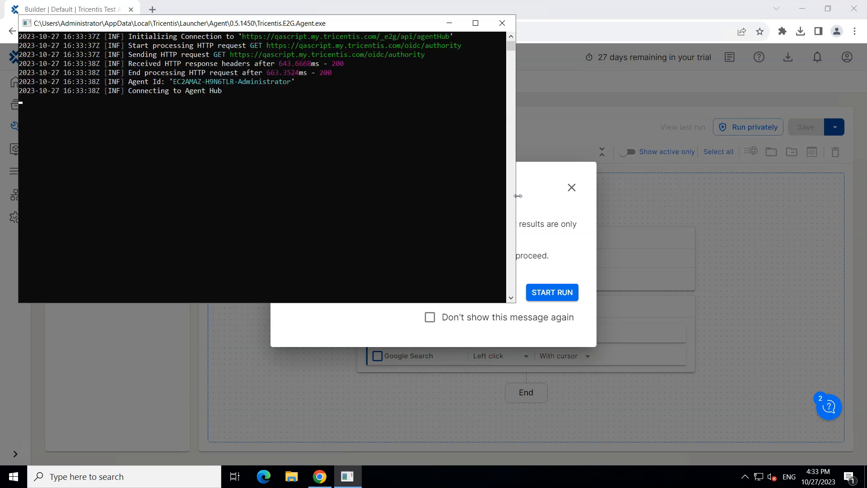
left_click(551, 292)
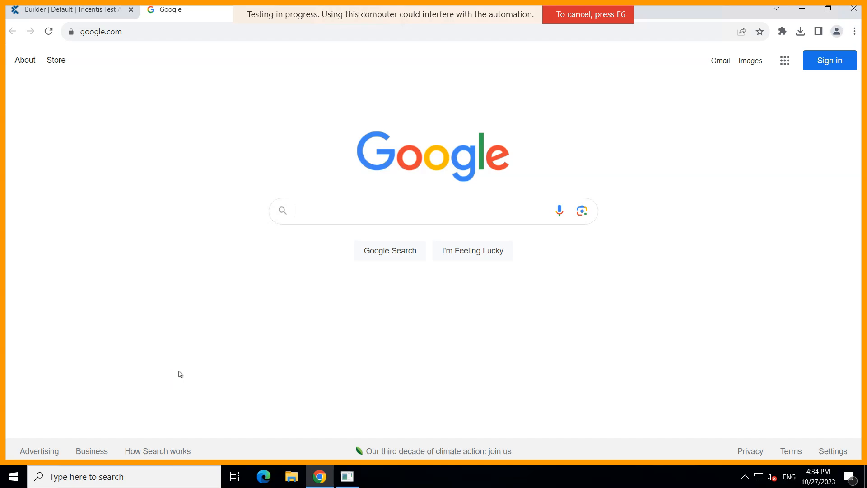
left_click(389, 250)
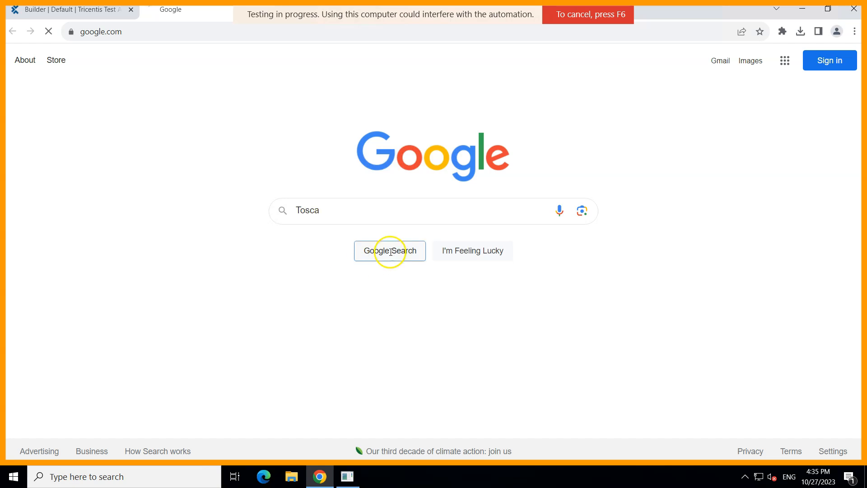
left_click(389, 250)
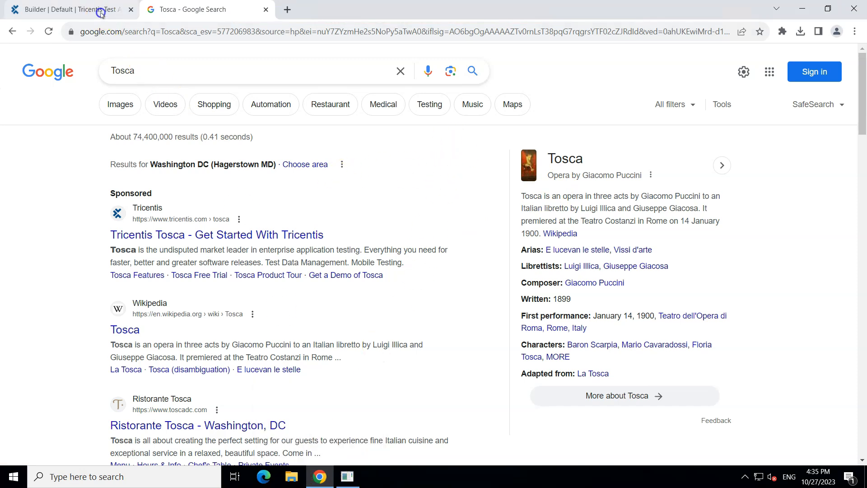
View the last run's results and its detailed log for 'Search Text in Google'
left_click(72, 9)
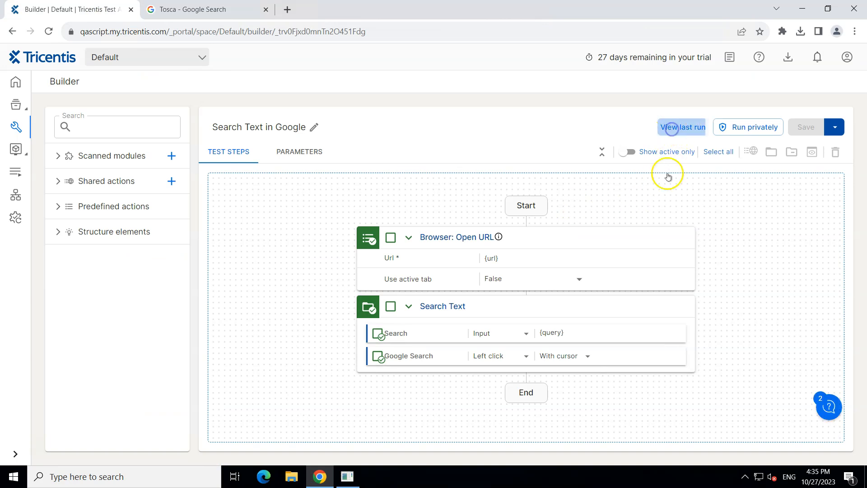
left_click(681, 127)
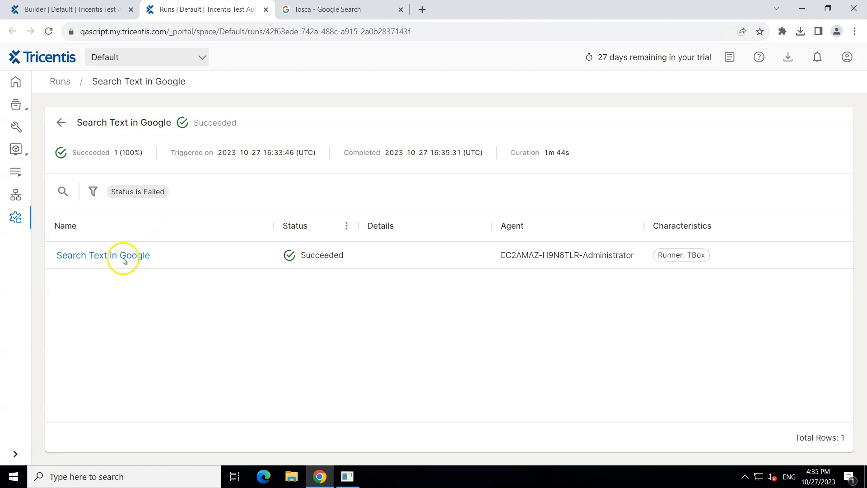
left_click(102, 254)
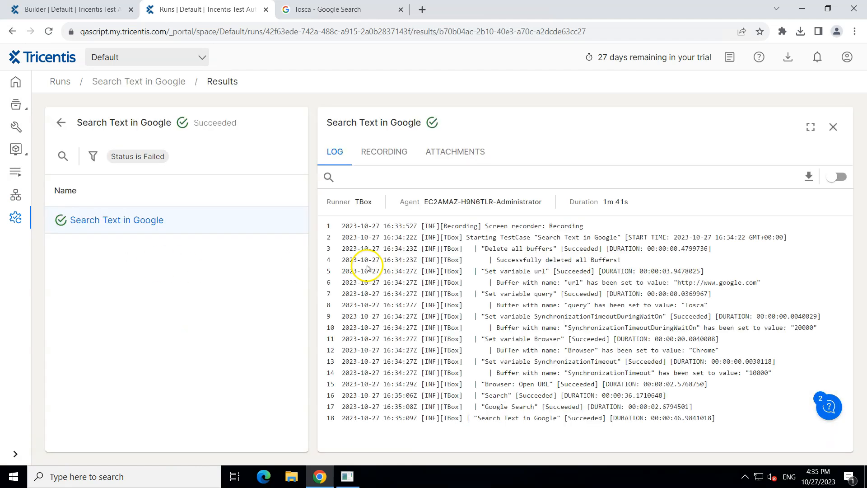
mouse_move(694, 310)
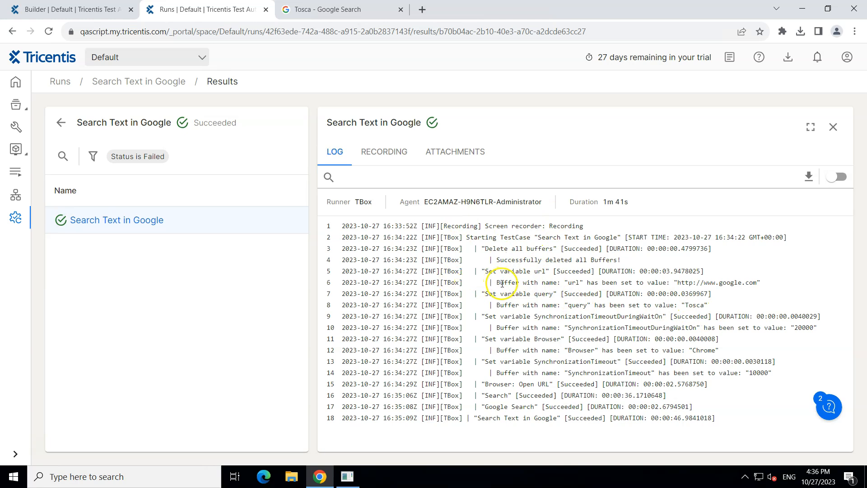
mouse_move(341, 283)
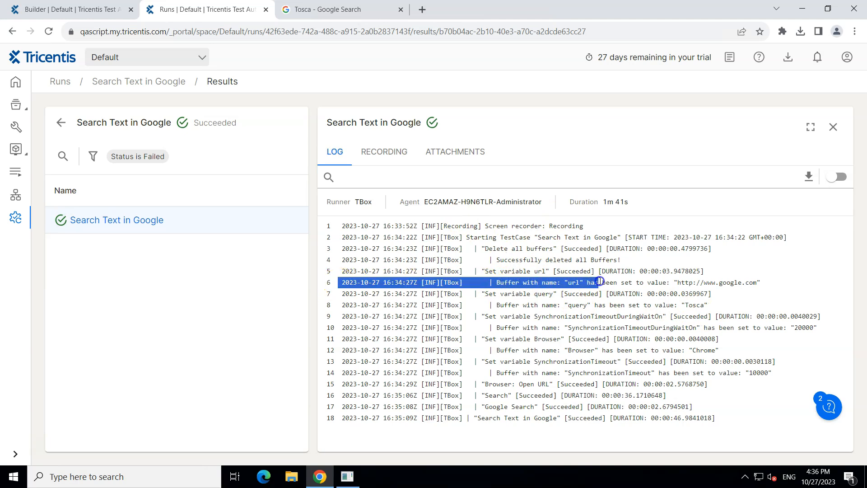
mouse_move(711, 282)
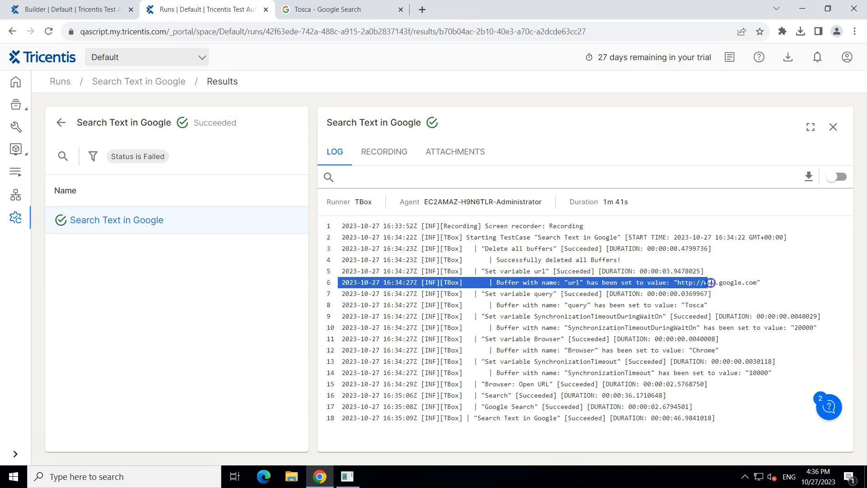
mouse_move(596, 327)
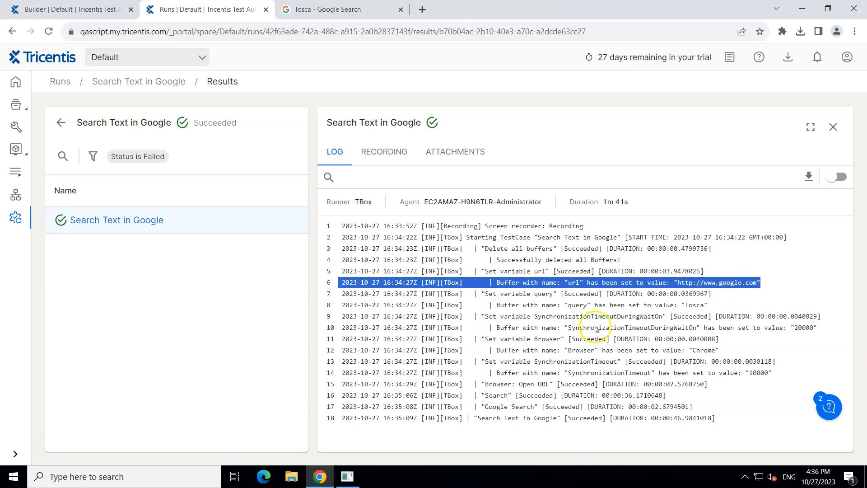
left_click(399, 305)
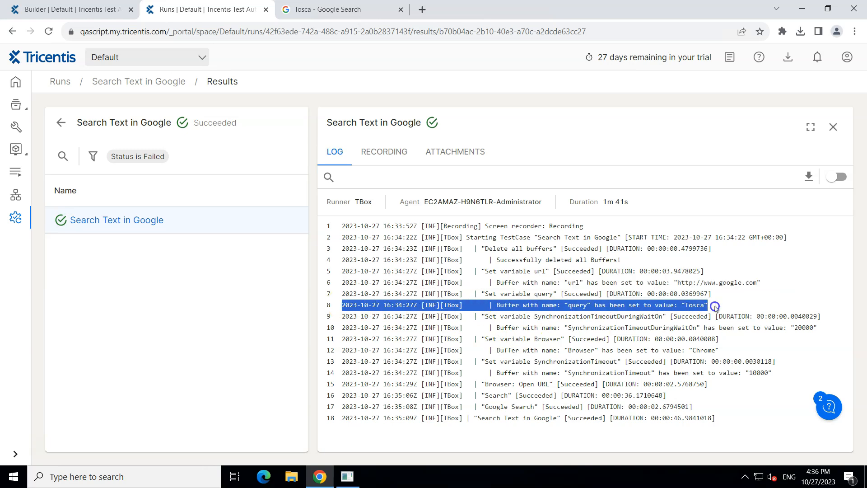
mouse_move(621, 282)
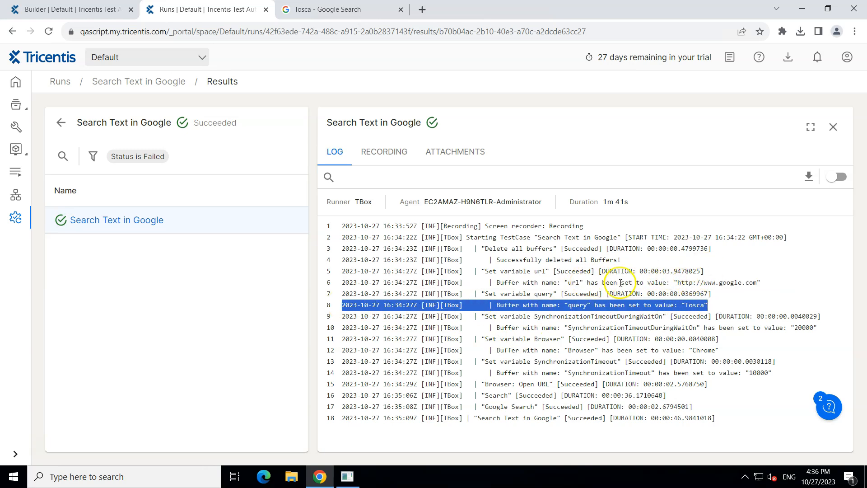
double_click(717, 282)
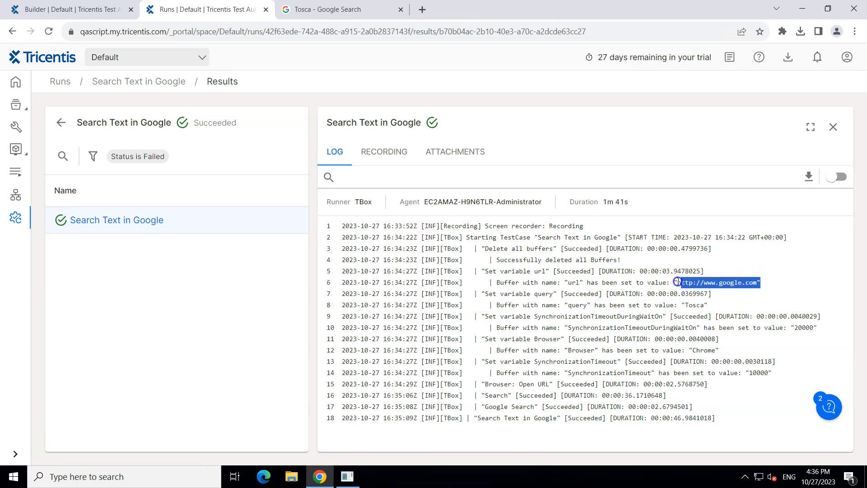